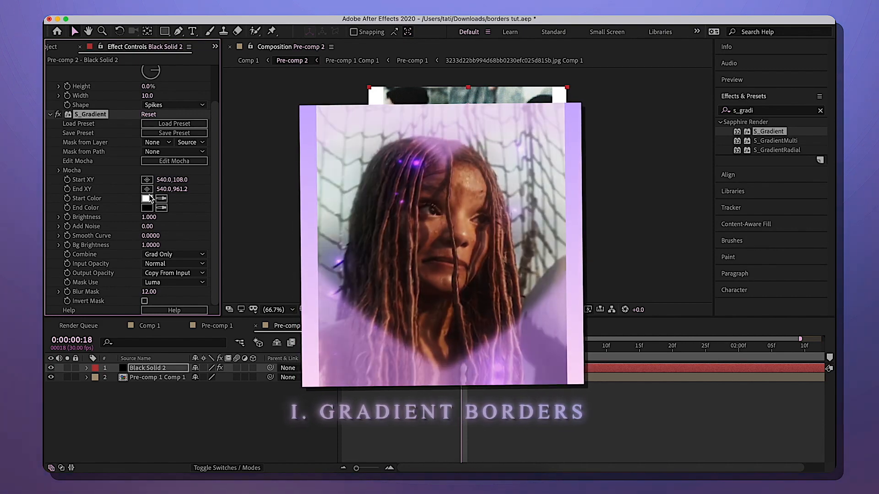
# Add a 1080×1080 Black Solid 2 layer above the pre-comp clip
pyautogui.rightClick(157, 368)
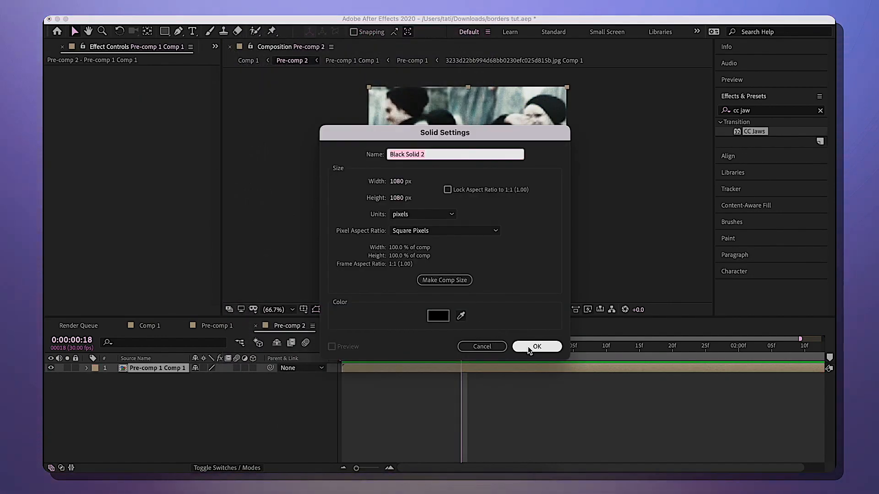
pyautogui.click(535, 346)
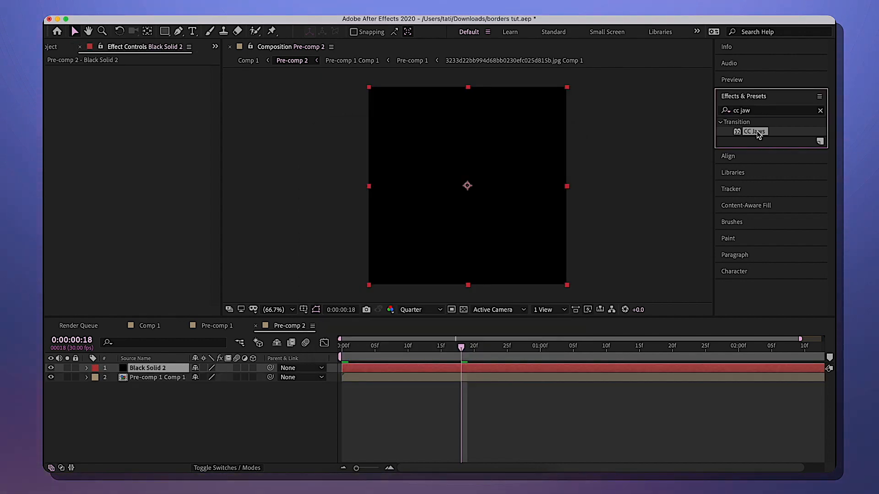
# Apply CC Jaws to the black solid with Completion 85% and Direction 90° for side bars
pyautogui.doubleClick(755, 131)
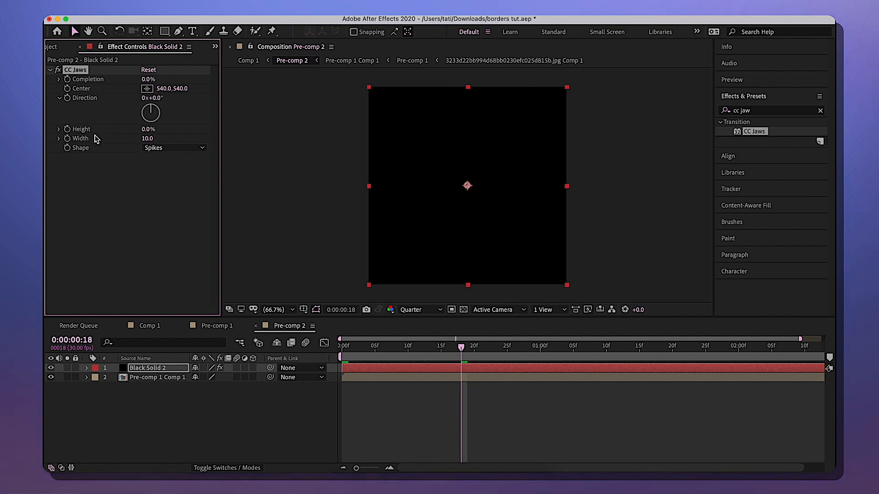
pyautogui.moveTo(140, 90)
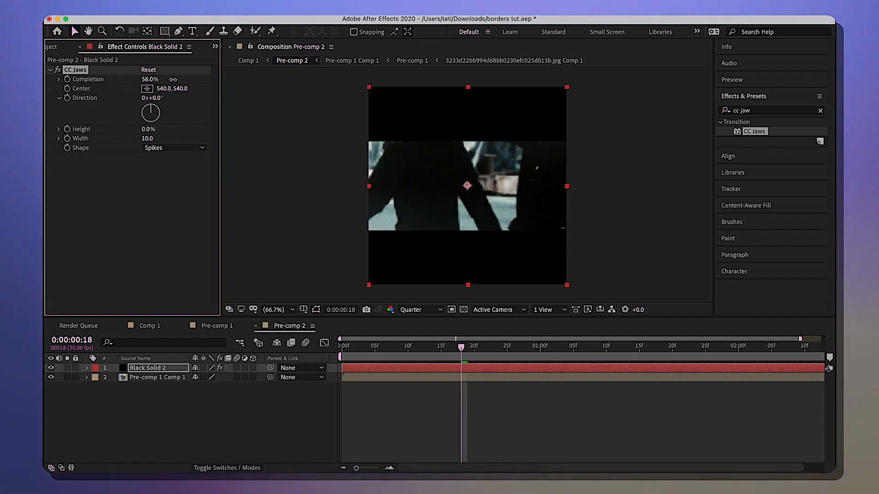
pyautogui.moveTo(150, 78); pyautogui.dragTo(163, 79)
pyautogui.write('s_gradi')
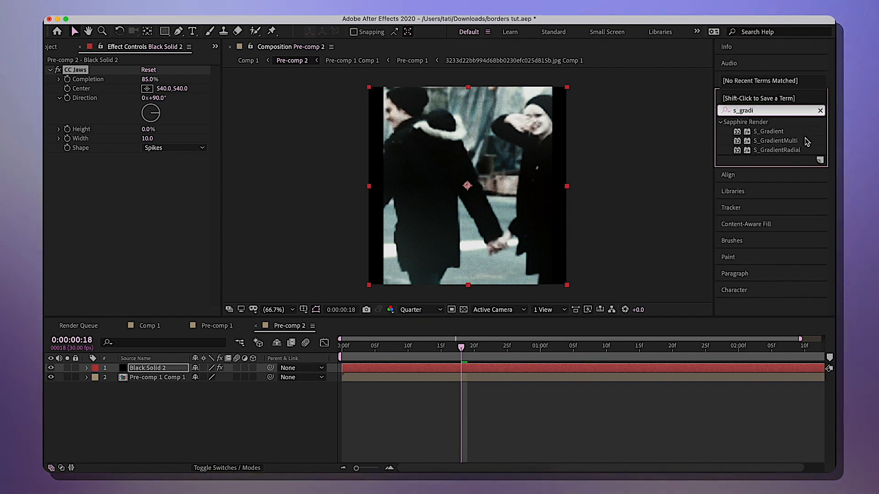
# Apply S_Gradient to the black solid with a lavender start colour fading to black
pyautogui.doubleClick(769, 131)
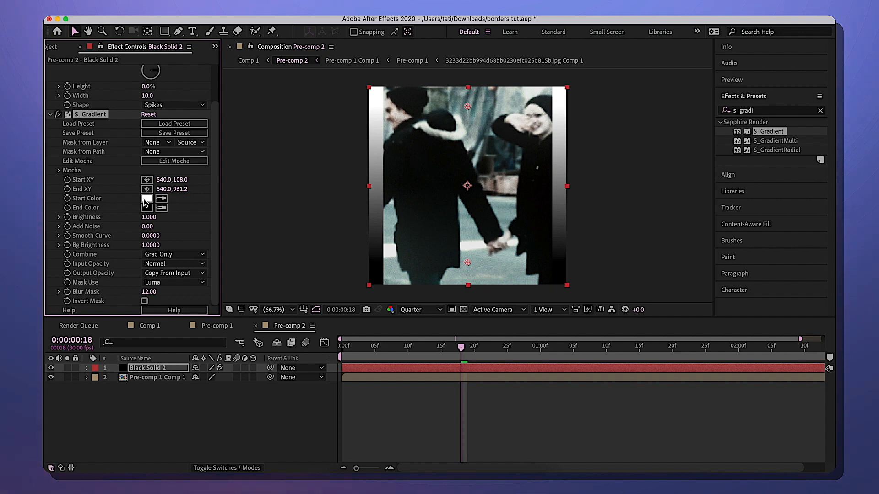
pyautogui.click(160, 198)
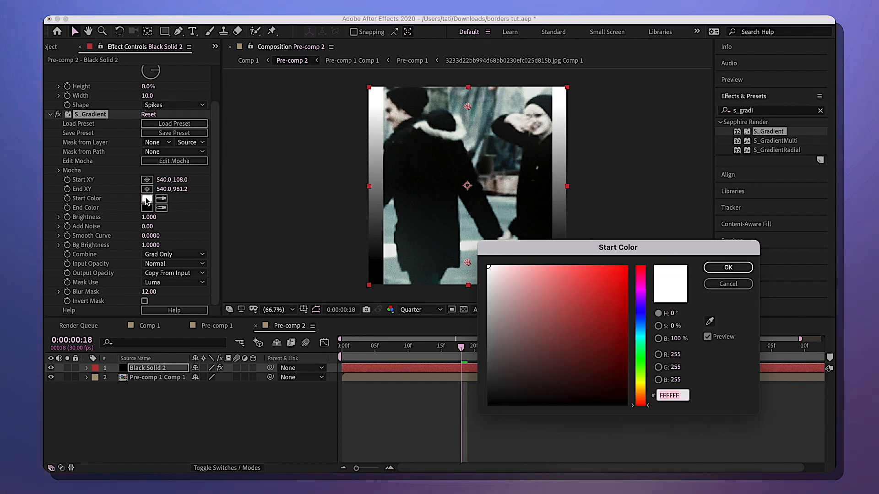
pyautogui.click(536, 306)
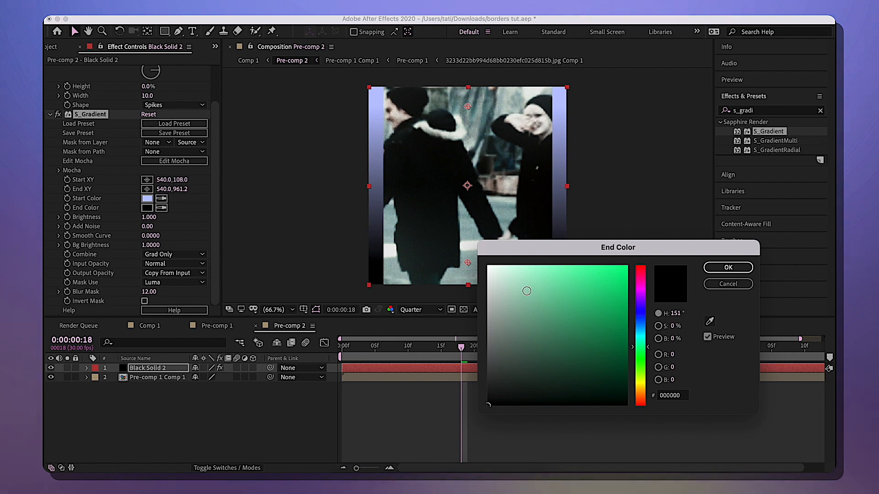
pyautogui.click(728, 266)
pyautogui.write('cc jaws')
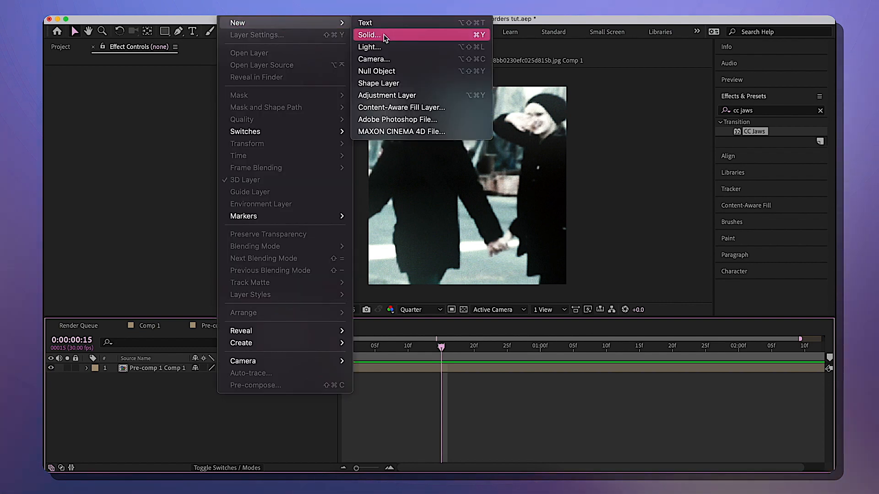
# Create a white solid beneath the clip and give it an S_Gradient from pale pink to pale yellow
pyautogui.click(369, 35)
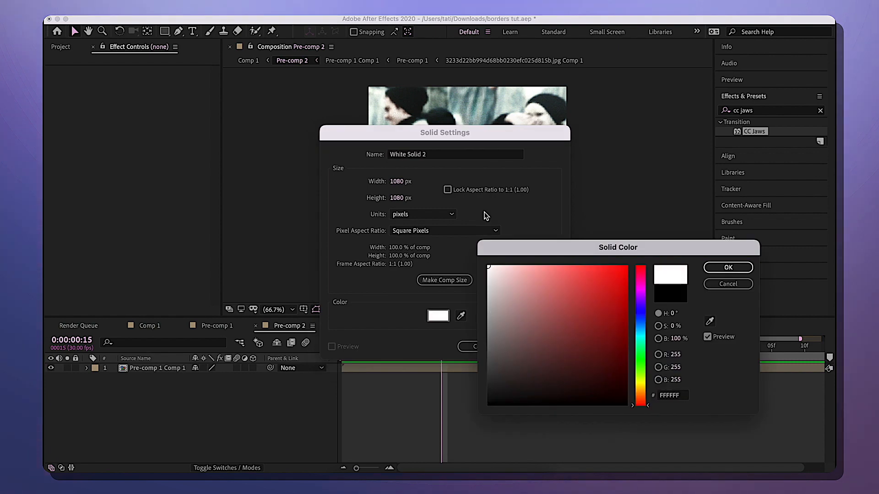
pyautogui.click(728, 267)
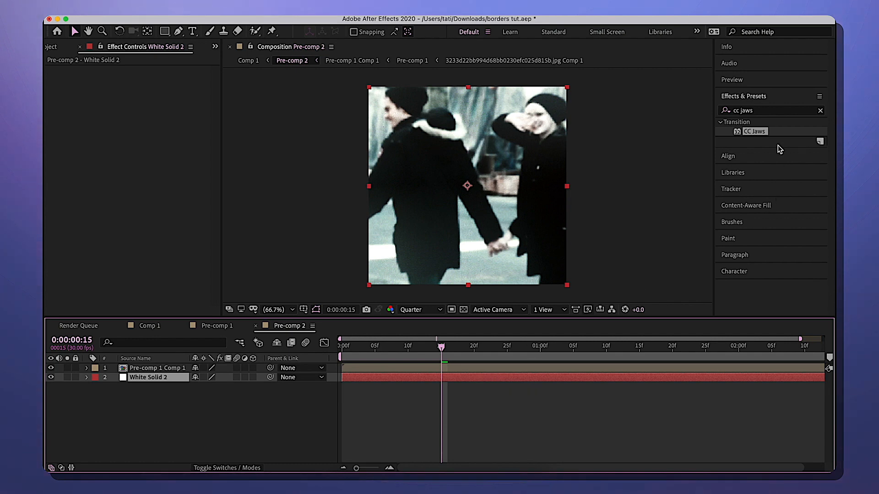
pyautogui.moveTo(739, 115)
pyautogui.write('s_grad')
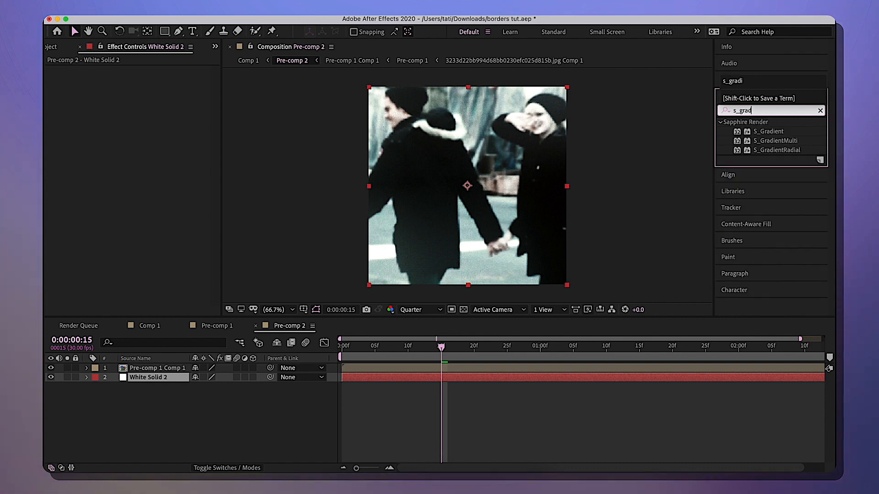
pyautogui.doubleClick(768, 131)
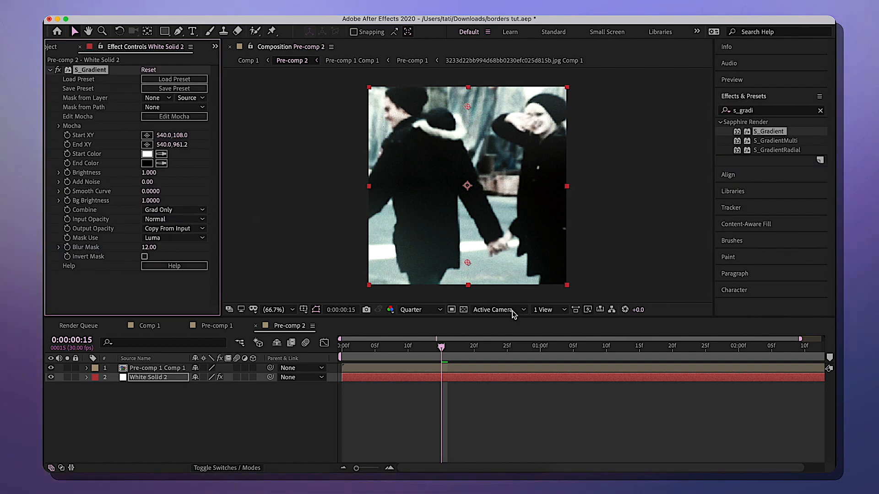
pyautogui.click(148, 153)
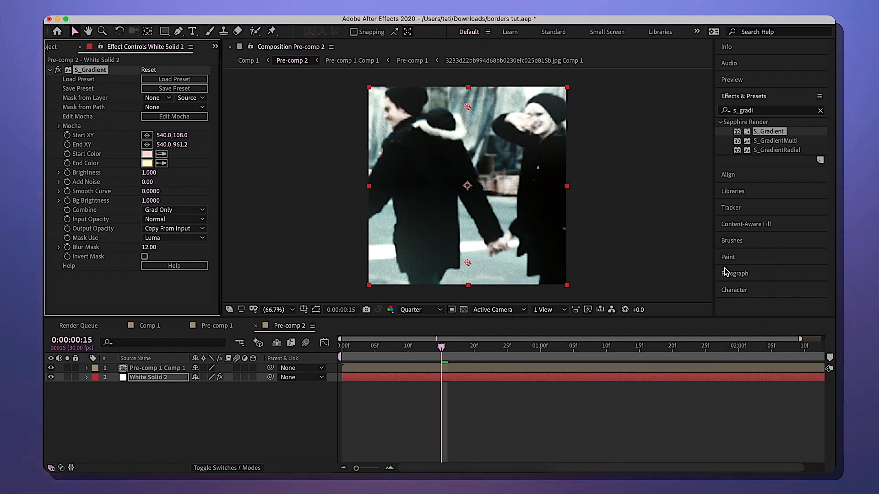
pyautogui.click(157, 368)
pyautogui.write('roug')
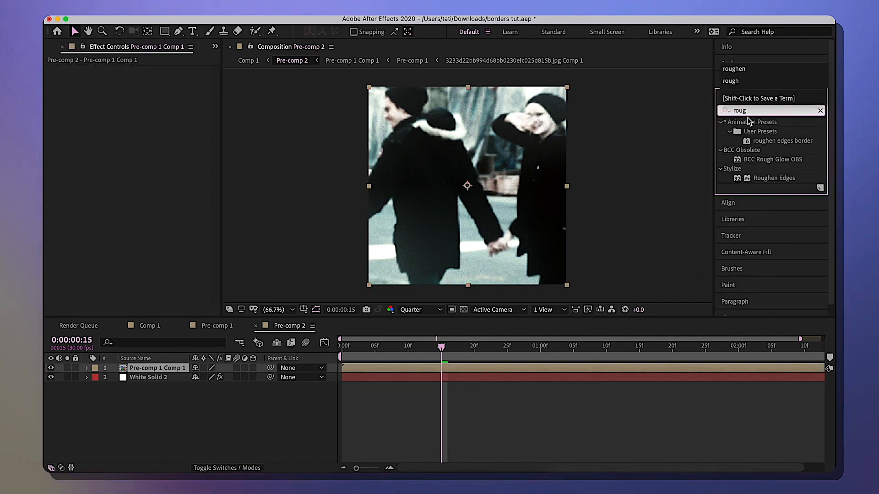
pyautogui.doubleClick(775, 178)
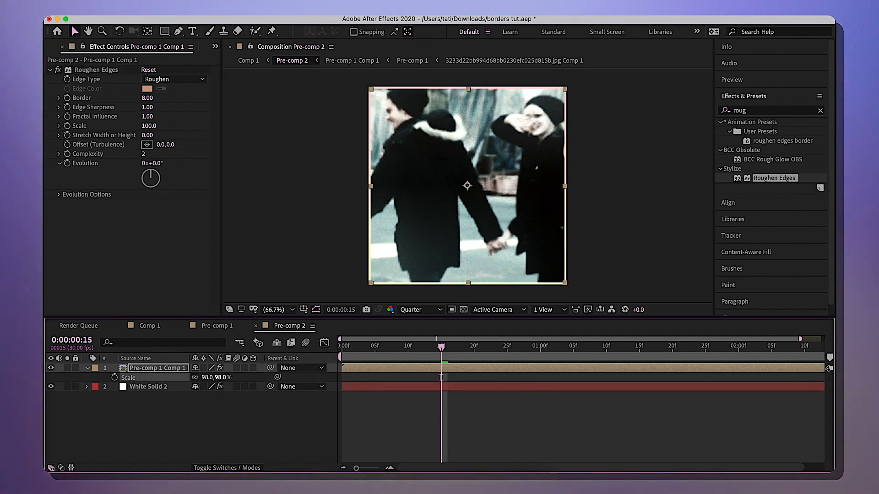
pyautogui.click(418, 310)
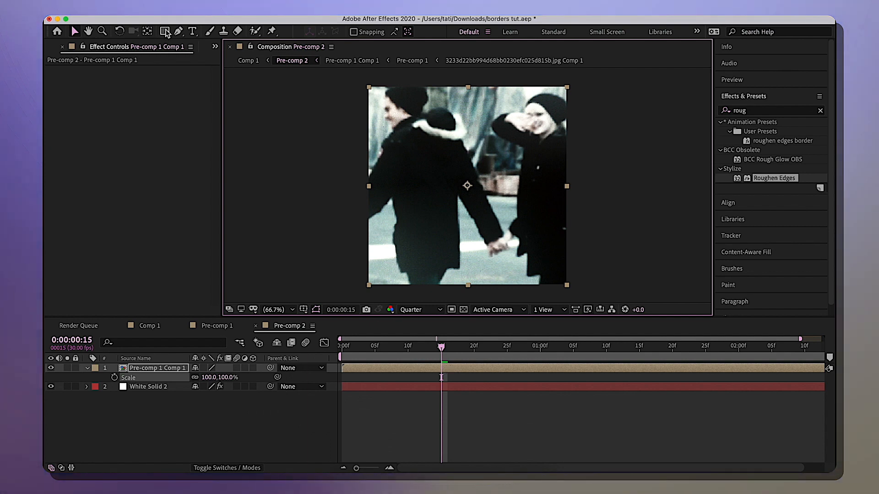
pyautogui.moveTo(166, 31)
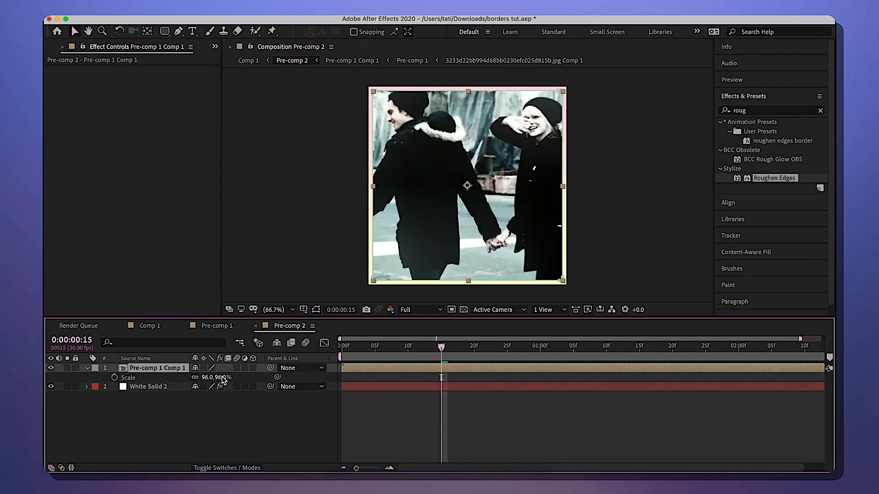
# Scale the clip to 98% and adjust White Solid 2's gradient end colour for the thin border
pyautogui.doubleClick(223, 378)
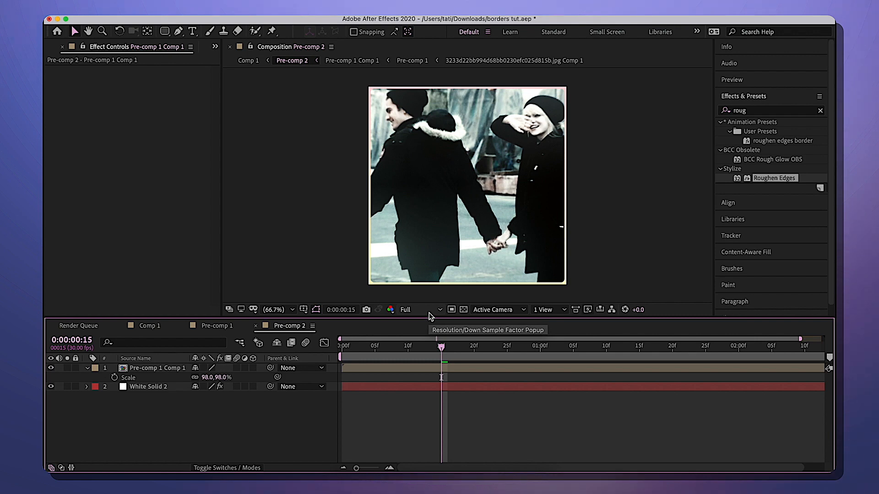
pyautogui.moveTo(428, 319)
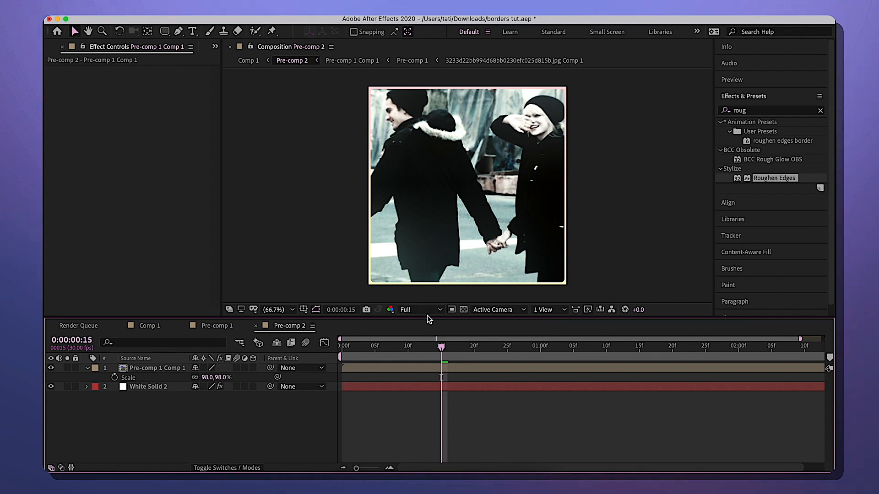
pyautogui.click(150, 386)
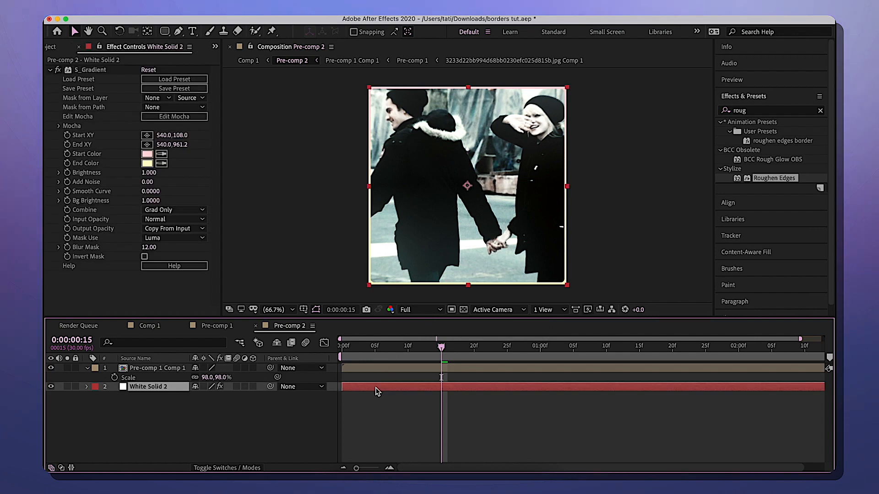
pyautogui.click(146, 163)
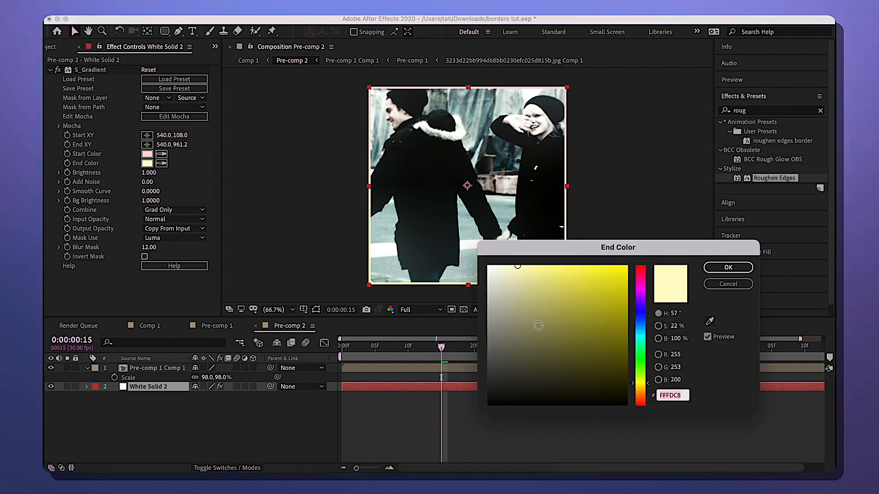
pyautogui.click(728, 266)
pyautogui.write('s_vig')
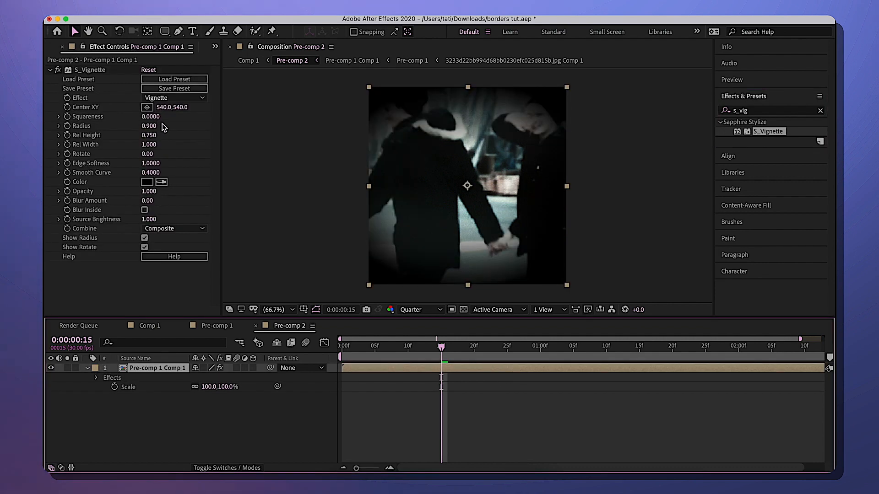
pyautogui.moveTo(90, 147)
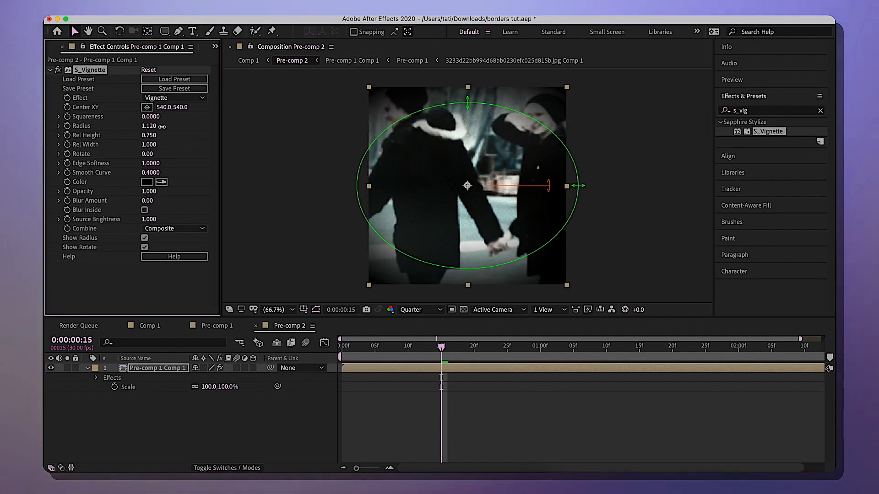
# Scrub the S_Vignette Radius up to about 1.190 so only the edges are shaded
pyautogui.moveTo(149, 126); pyautogui.dragTo(151, 125)
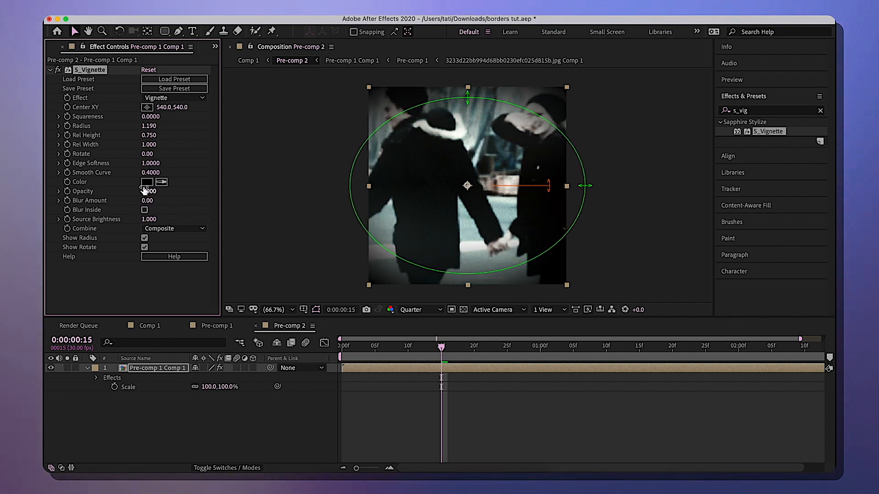
pyautogui.click(147, 181)
pyautogui.write('cc jaws')
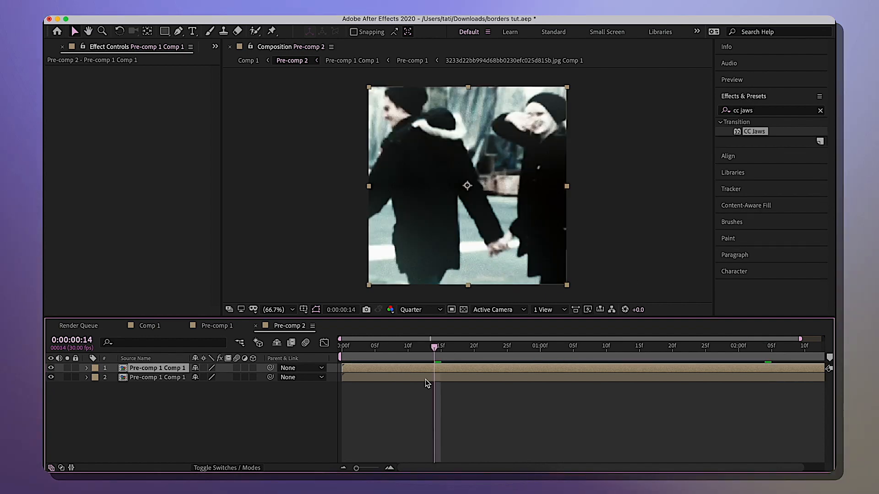
pyautogui.moveTo(359, 383)
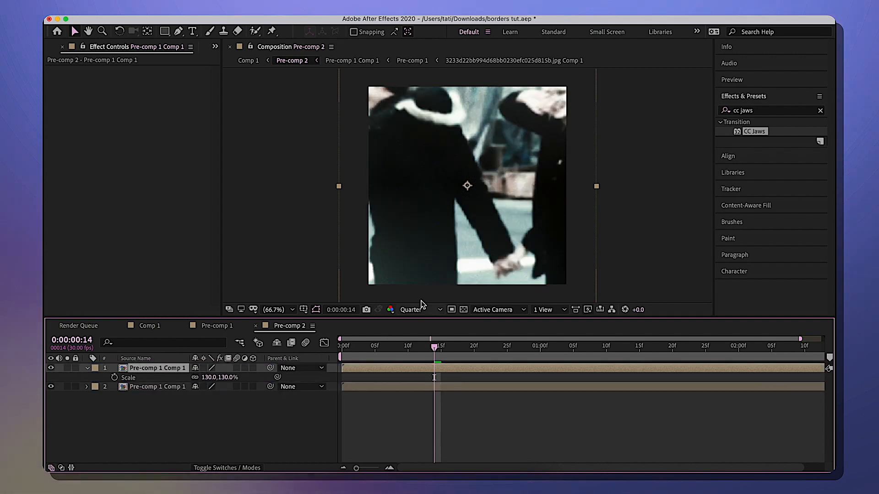
pyautogui.moveTo(513, 281)
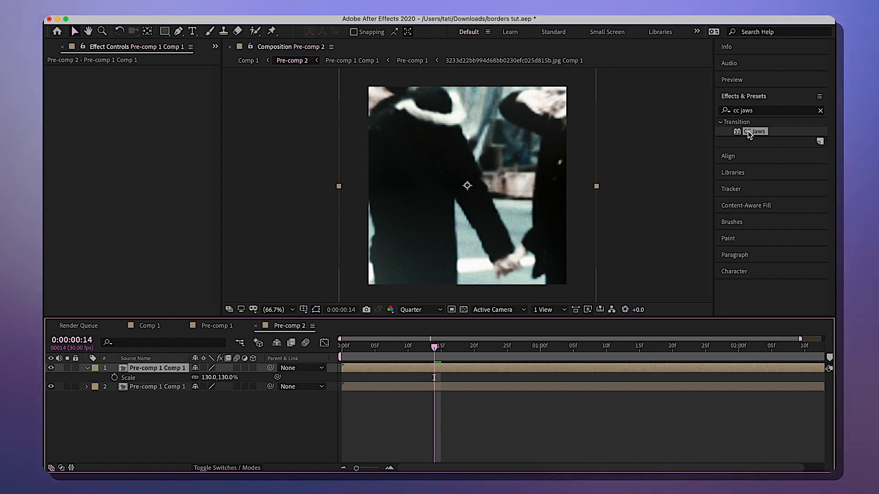
# Give the enlarged top copy CC Jaws at 62% completion, make it 3D and rotate X 180°
pyautogui.doubleClick(756, 131)
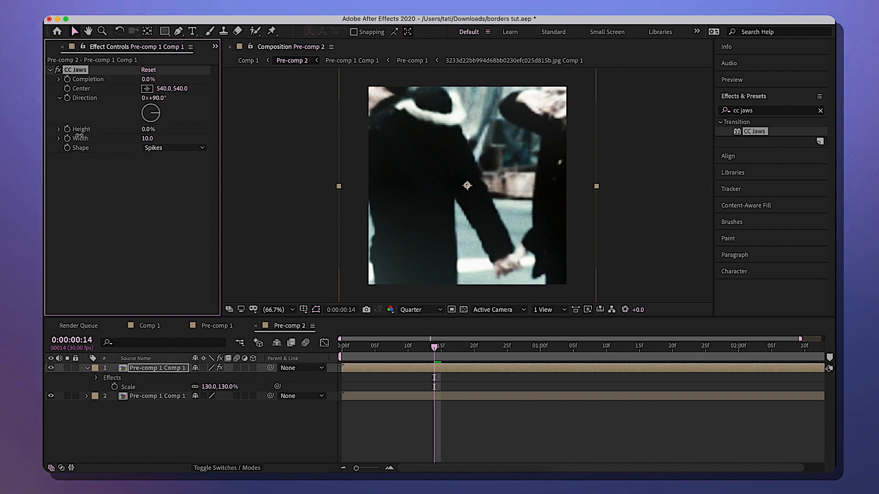
pyautogui.moveTo(148, 79); pyautogui.dragTo(159, 79)
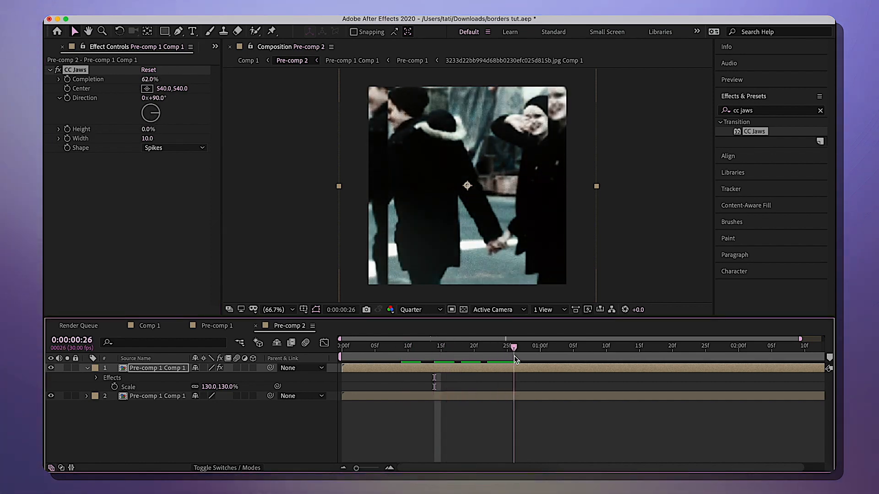
pyautogui.click(531, 346)
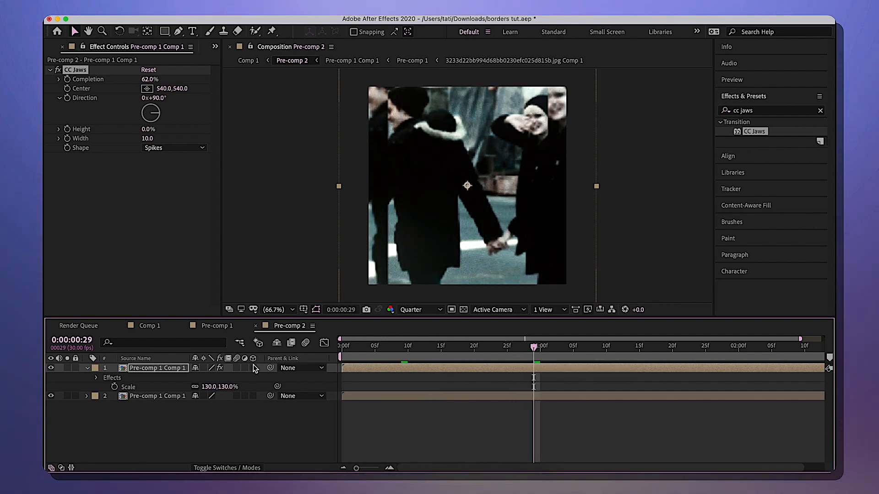
pyautogui.click(252, 368)
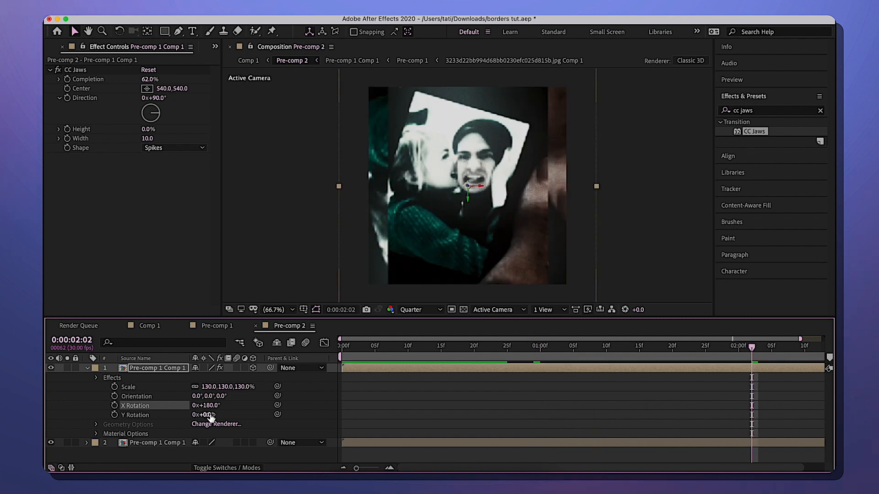
pyautogui.doubleClick(204, 415)
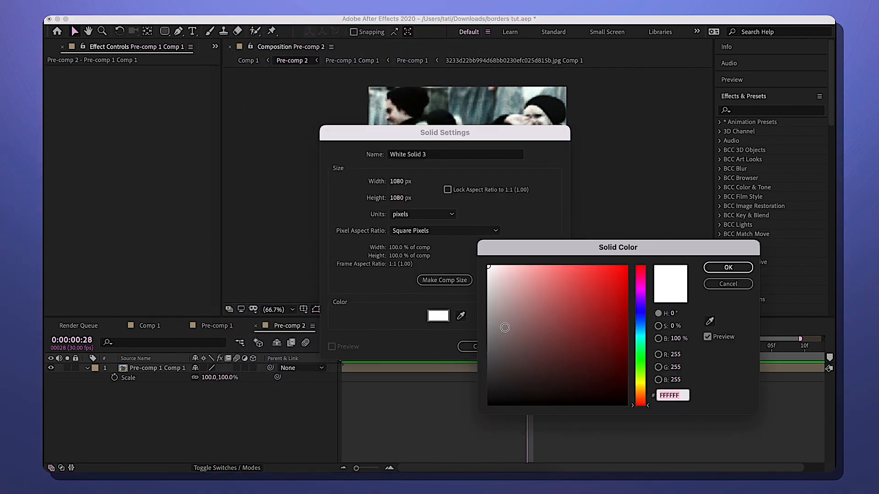
# Pick the deep royal blue 093C77 colour for the new full-frame solid
pyautogui.click(617, 340)
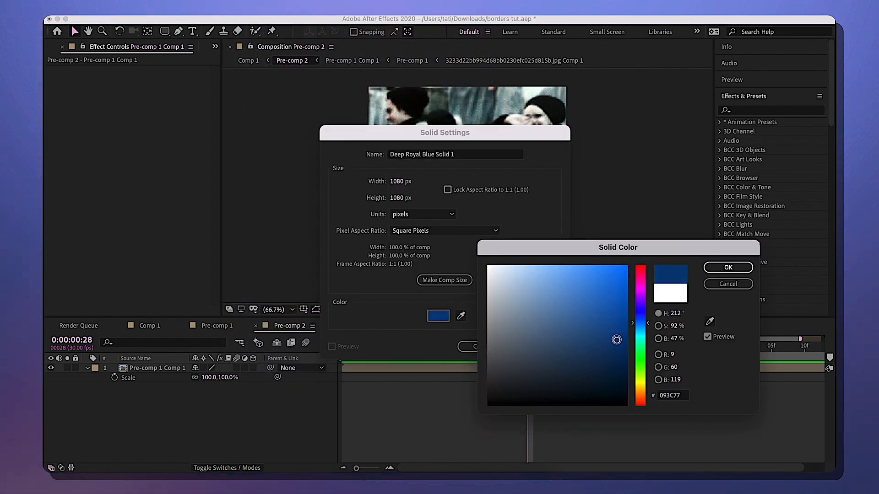
pyautogui.click(728, 266)
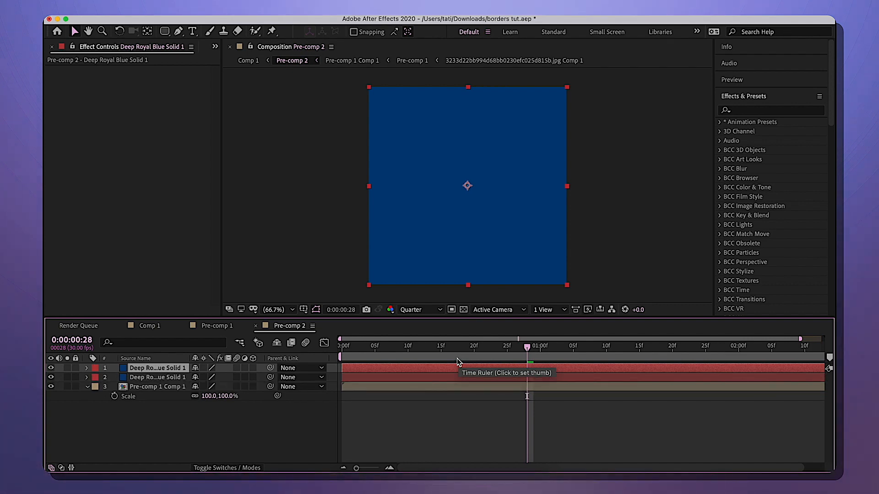
pyautogui.moveTo(63, 375)
pyautogui.write('cc ja')
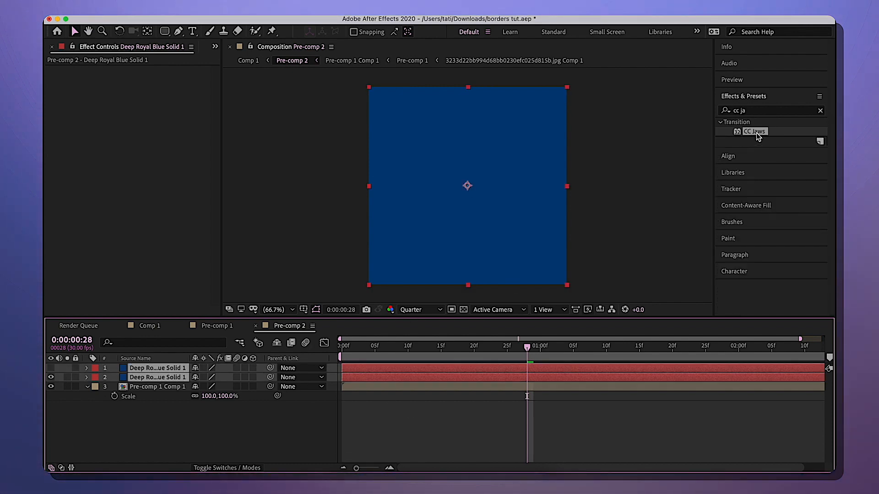
# Apply CC Jaws at 98% completion to the lower blue solid and unhide the upper one
pyautogui.doubleClick(754, 131)
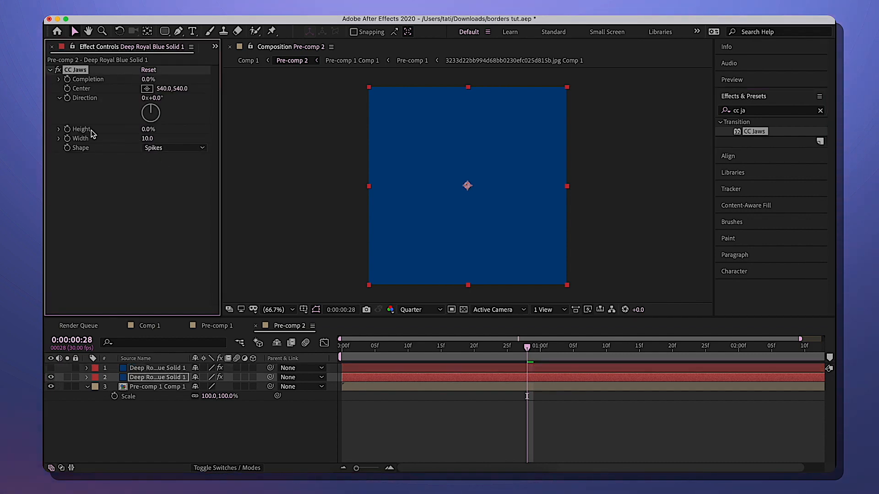
pyautogui.doubleClick(148, 79)
pyautogui.write('98')
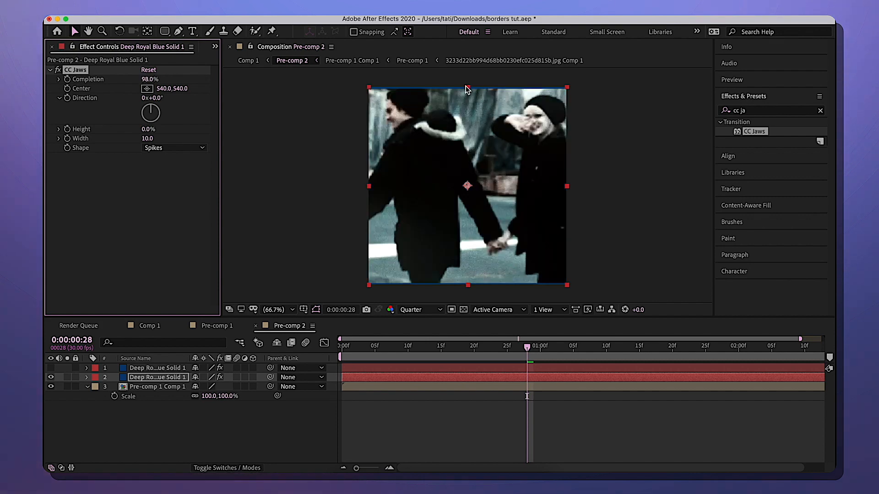
pyautogui.moveTo(451, 93)
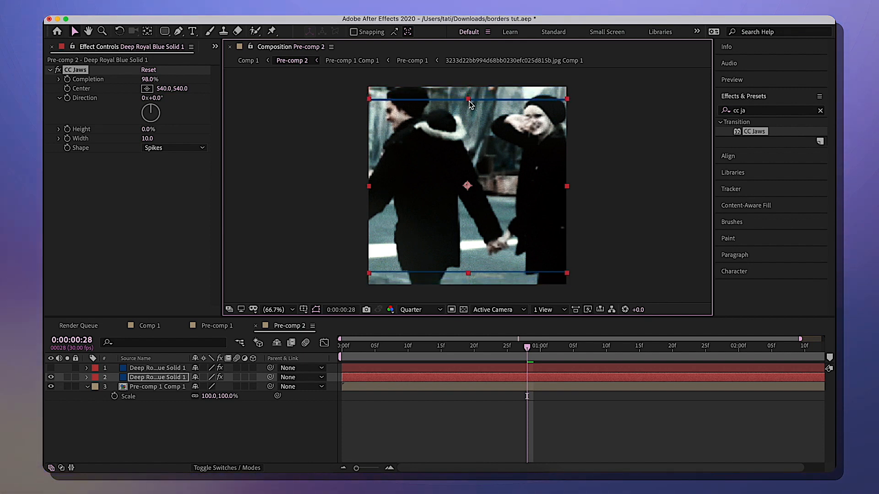
pyautogui.moveTo(365, 105)
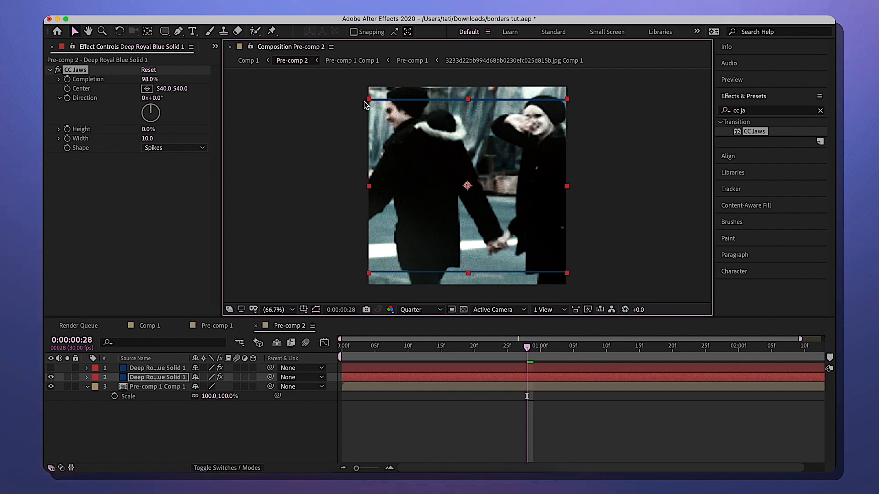
pyautogui.moveTo(425, 99)
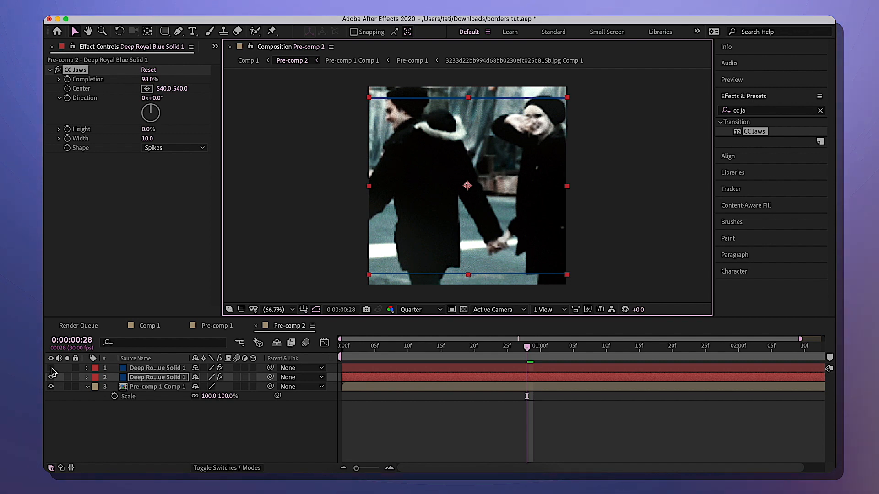
pyautogui.click(50, 368)
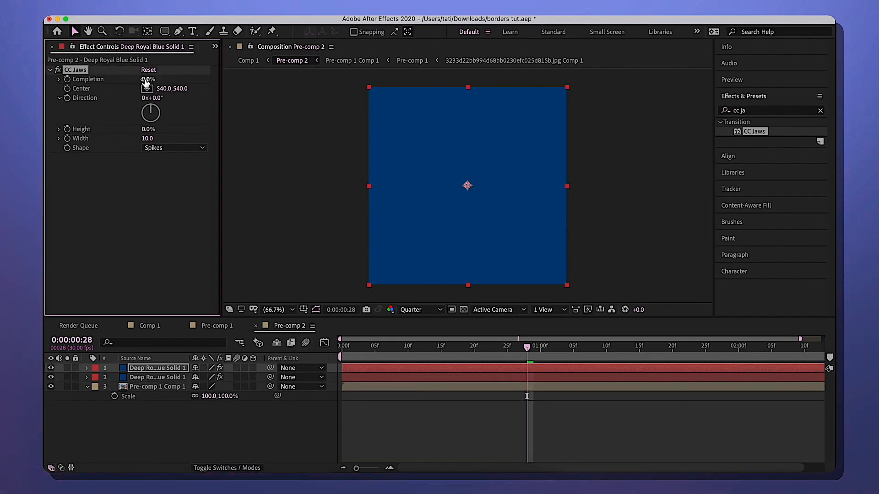
# Open the upper solid's CC Jaws to about 92%, leaving thin blue top and bottom bars
pyautogui.moveTo(148, 78); pyautogui.dragTo(174, 79)
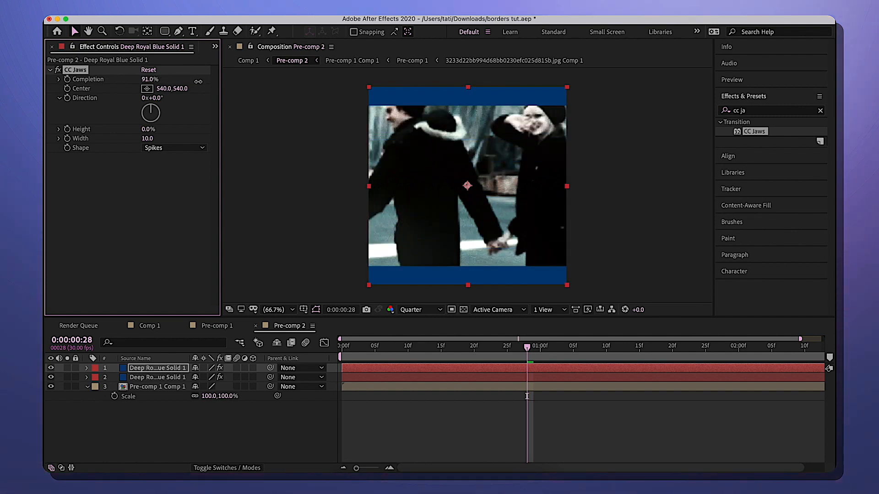
pyautogui.moveTo(161, 79); pyautogui.dragTo(166, 79)
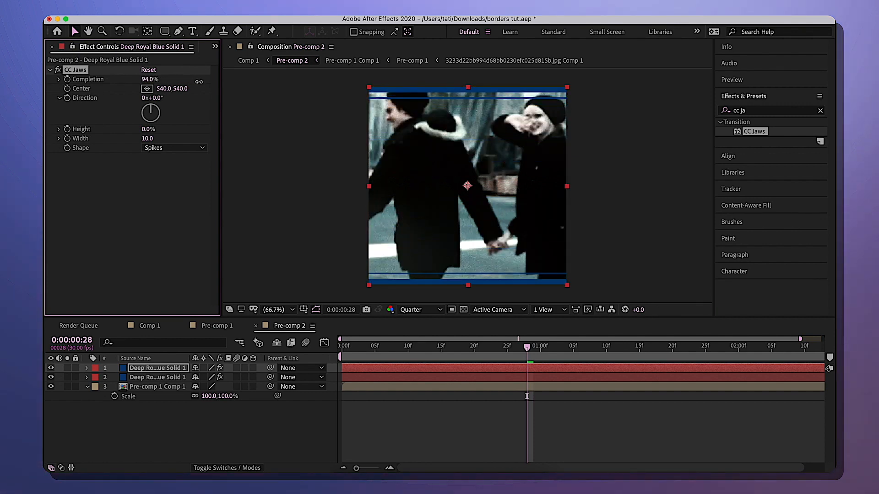
pyautogui.moveTo(154, 79); pyautogui.dragTo(143, 78)
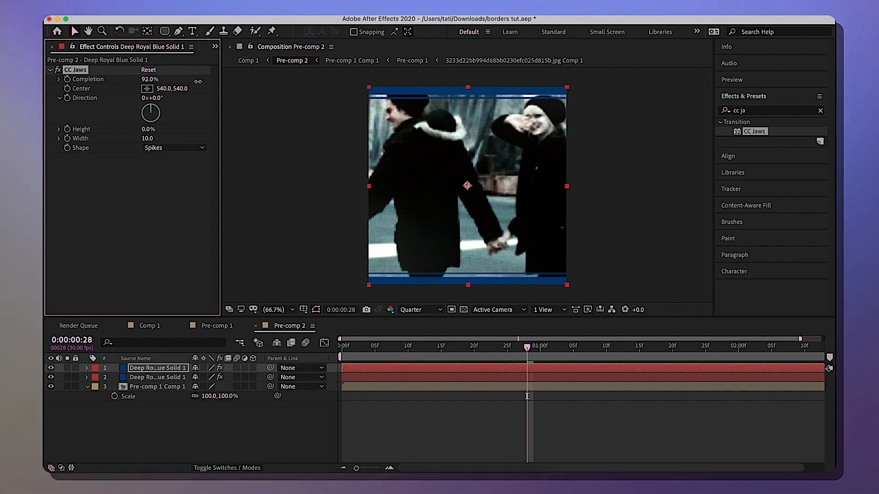